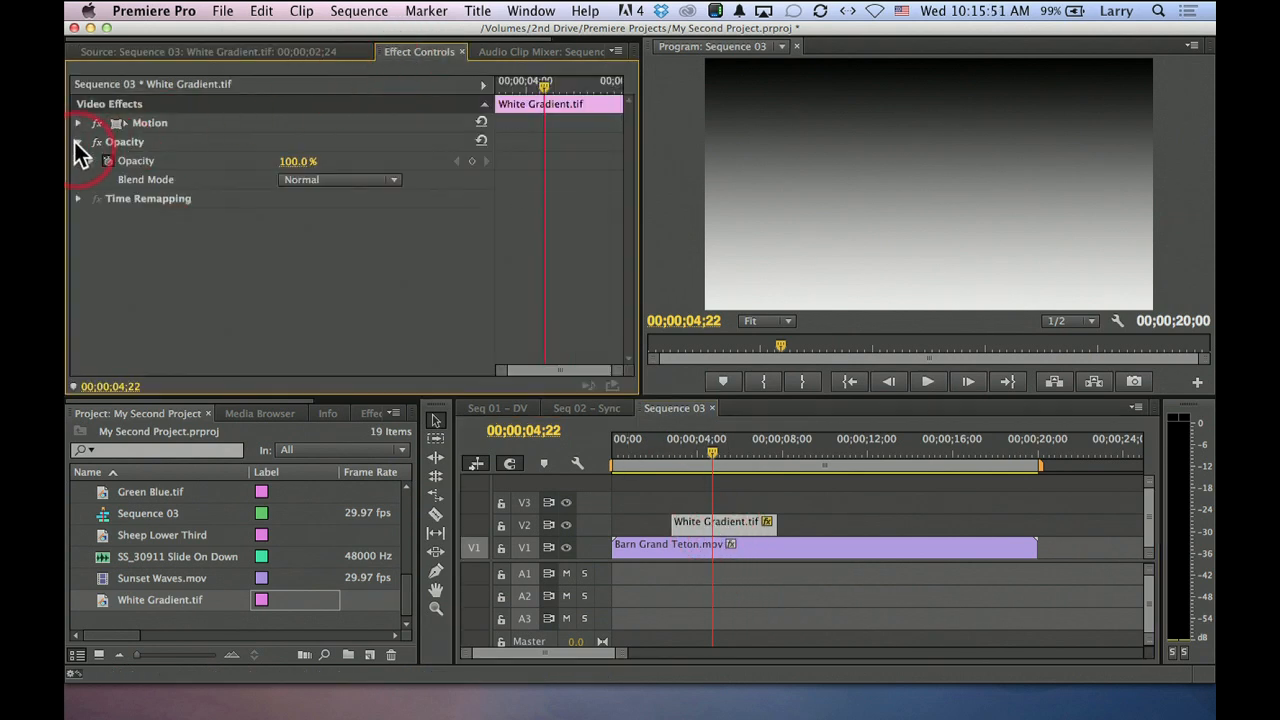
# Change the White Gradient clip's Opacity blend mode from Normal to Overlay.
pyautogui.click(340, 179)
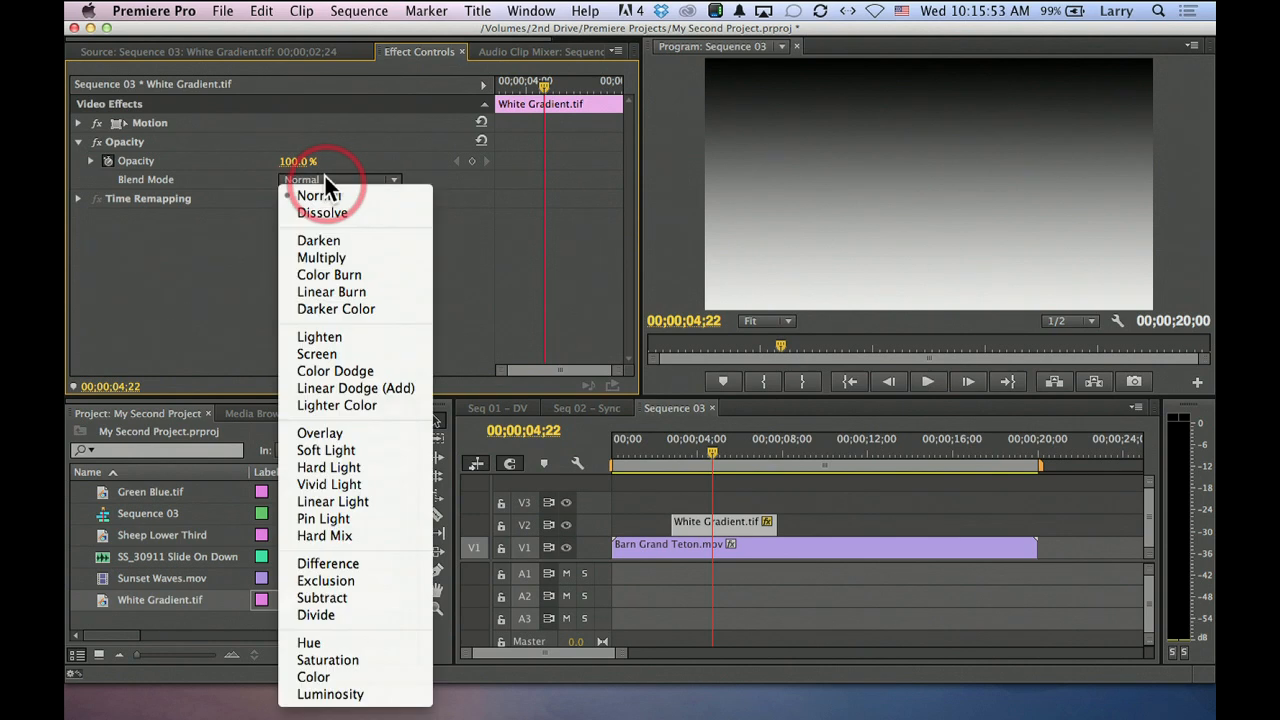
pyautogui.moveTo(320, 433)
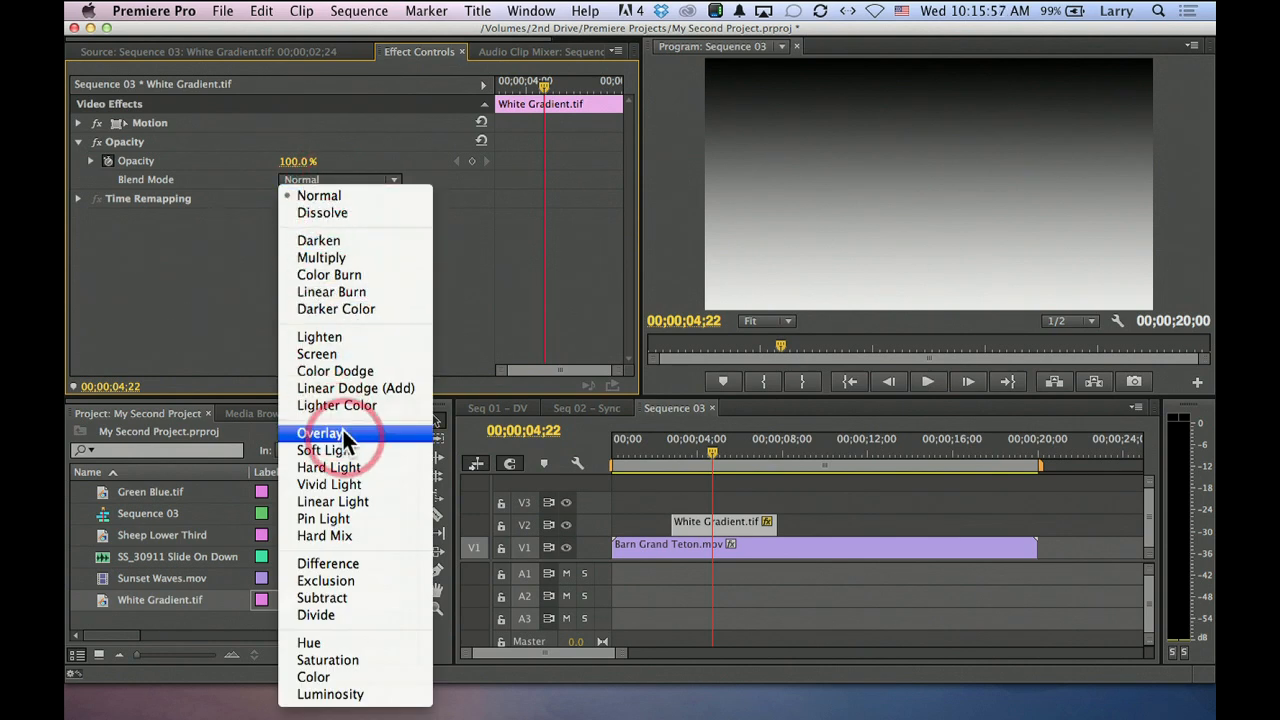
pyautogui.click(320, 433)
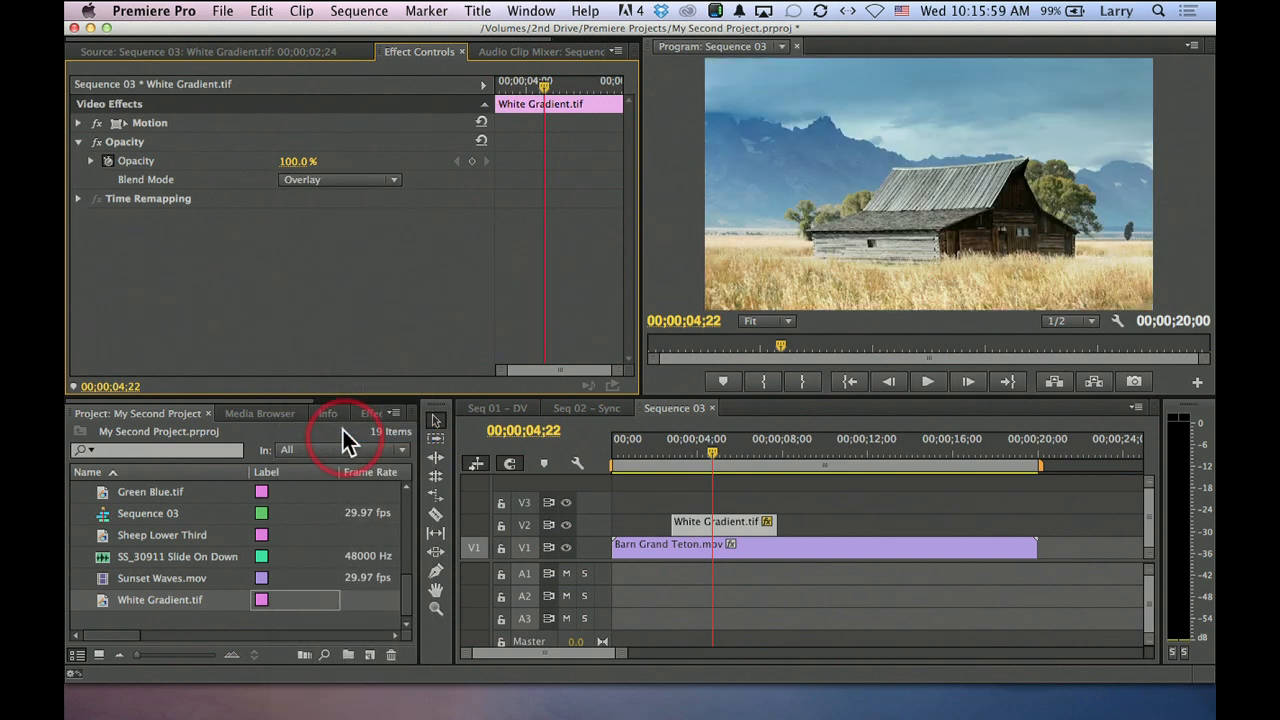
pyautogui.click(643, 439)
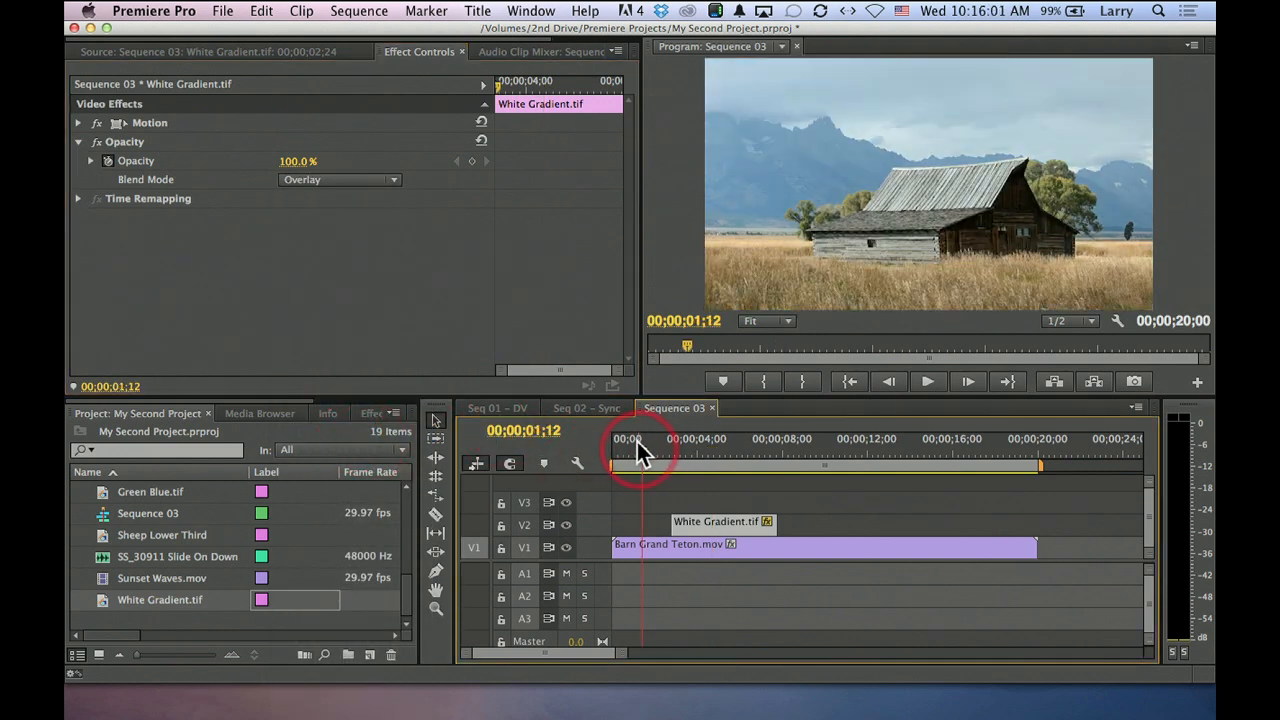
pyautogui.click(697, 440)
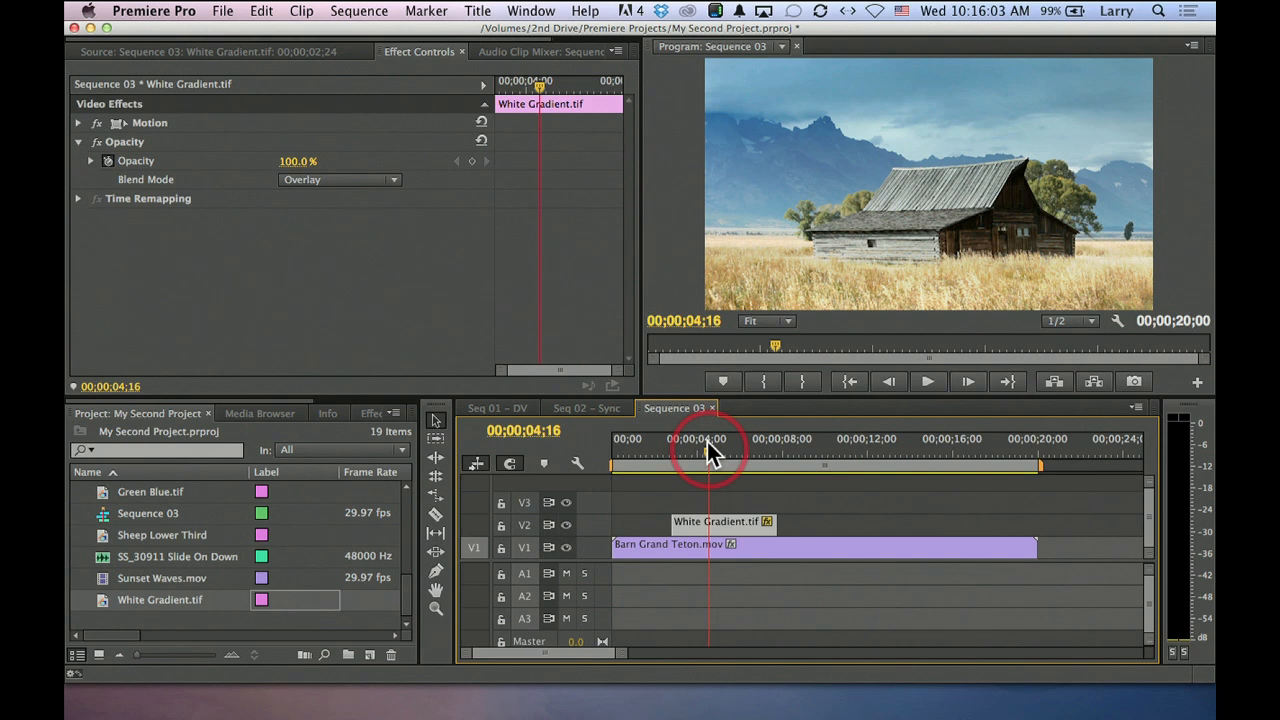
pyautogui.click(655, 439)
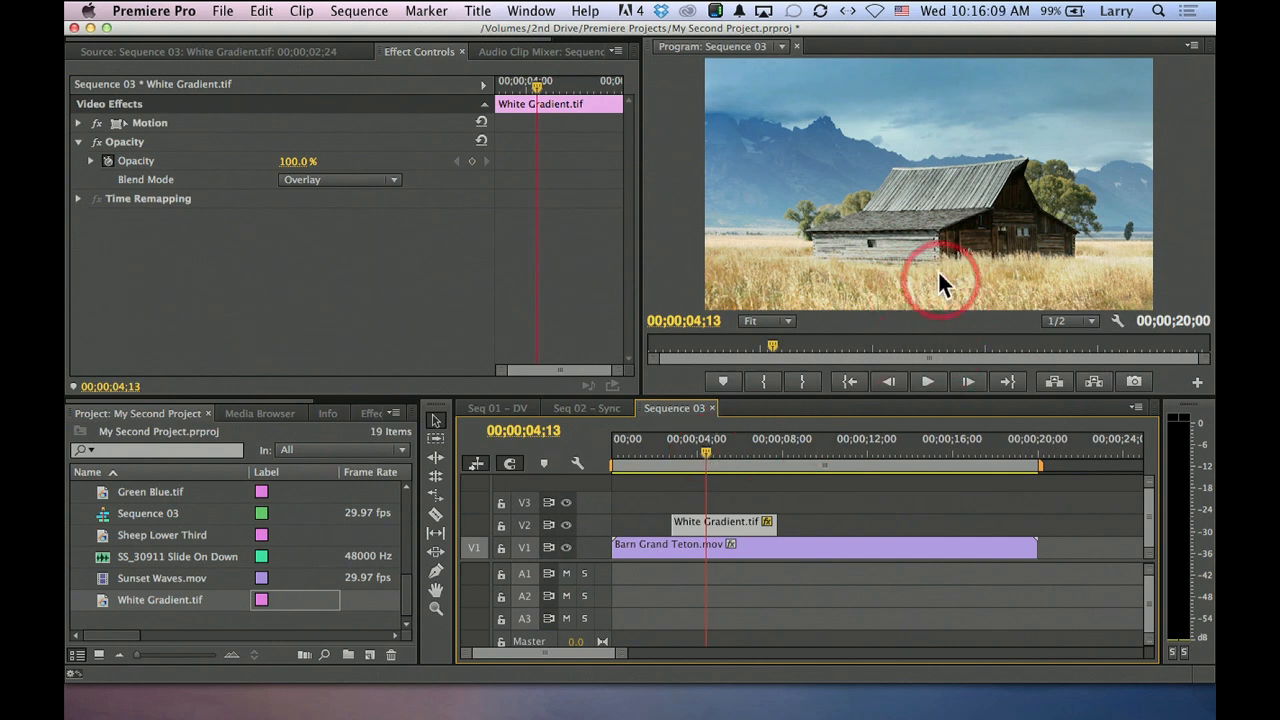
pyautogui.moveTo(895, 285)
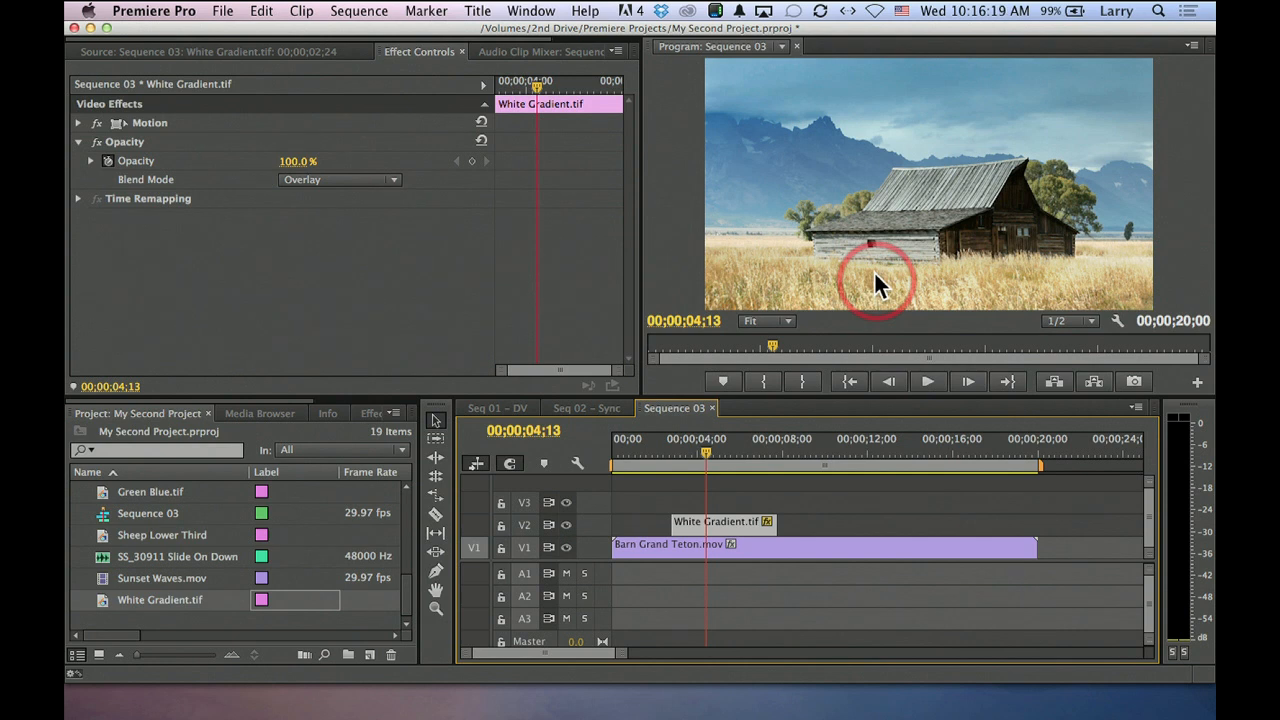
pyautogui.click(160, 51)
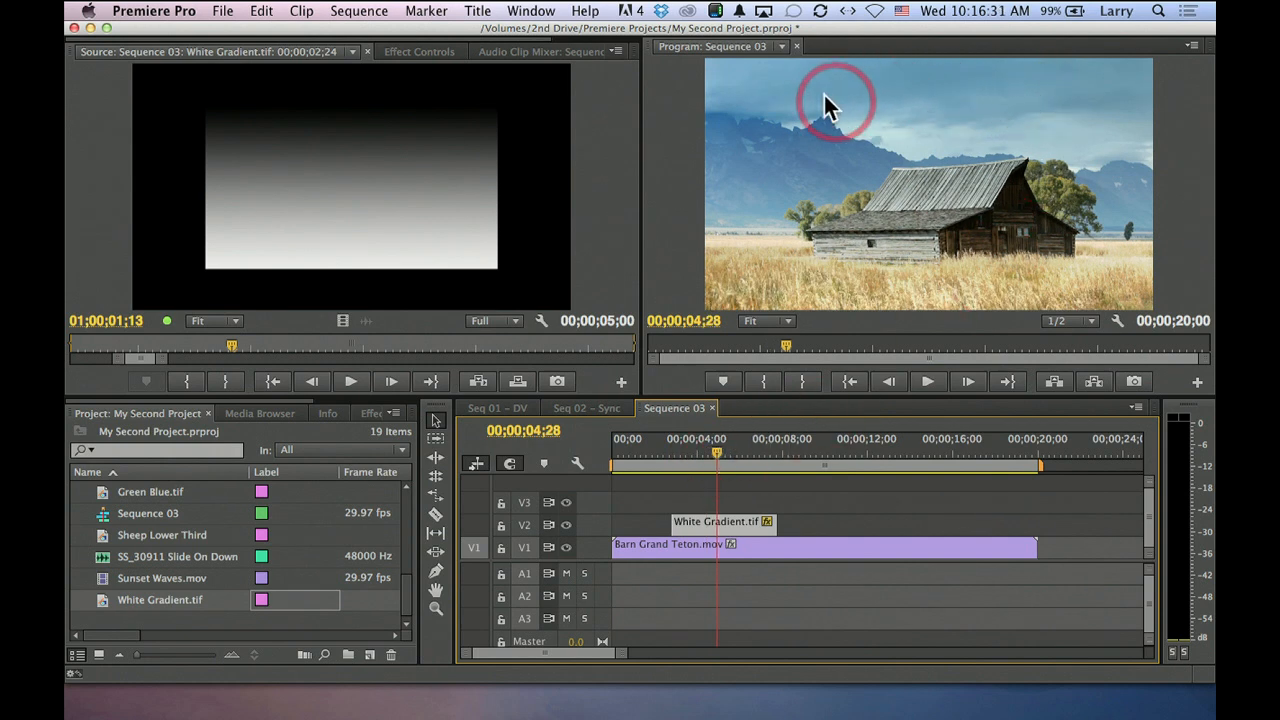
pyautogui.moveTo(1005, 100)
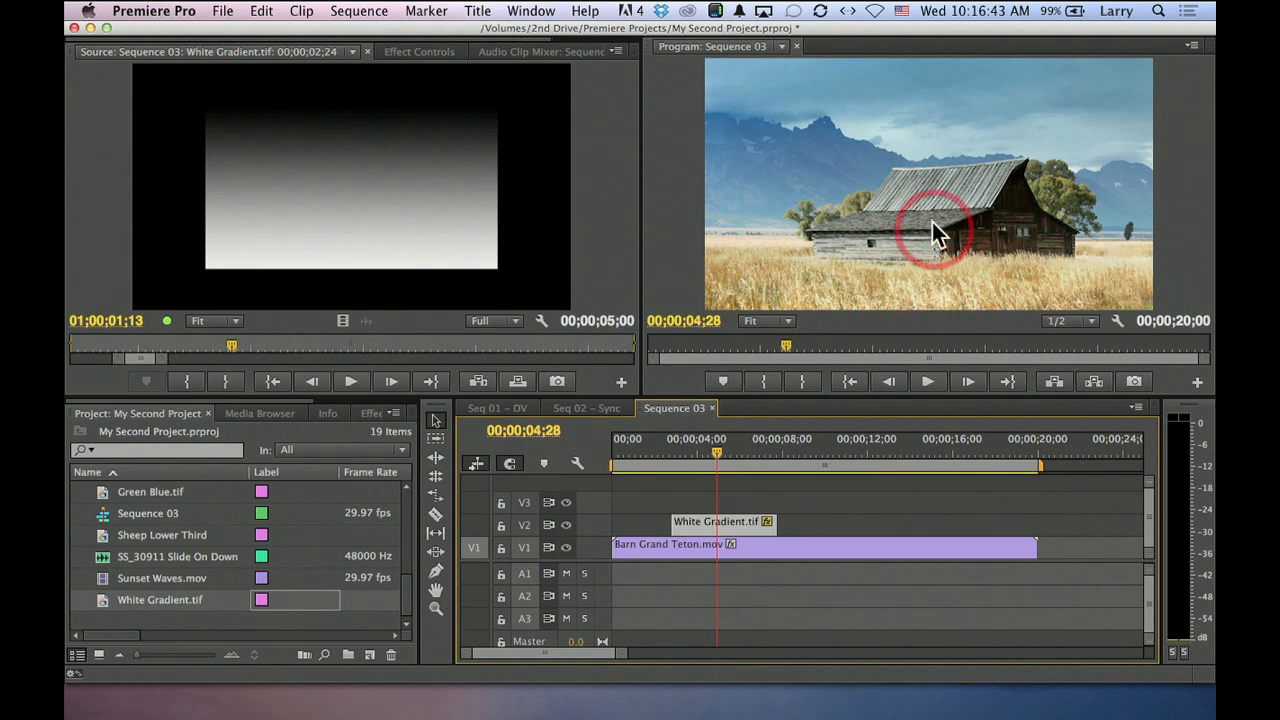
pyautogui.moveTo(922, 272)
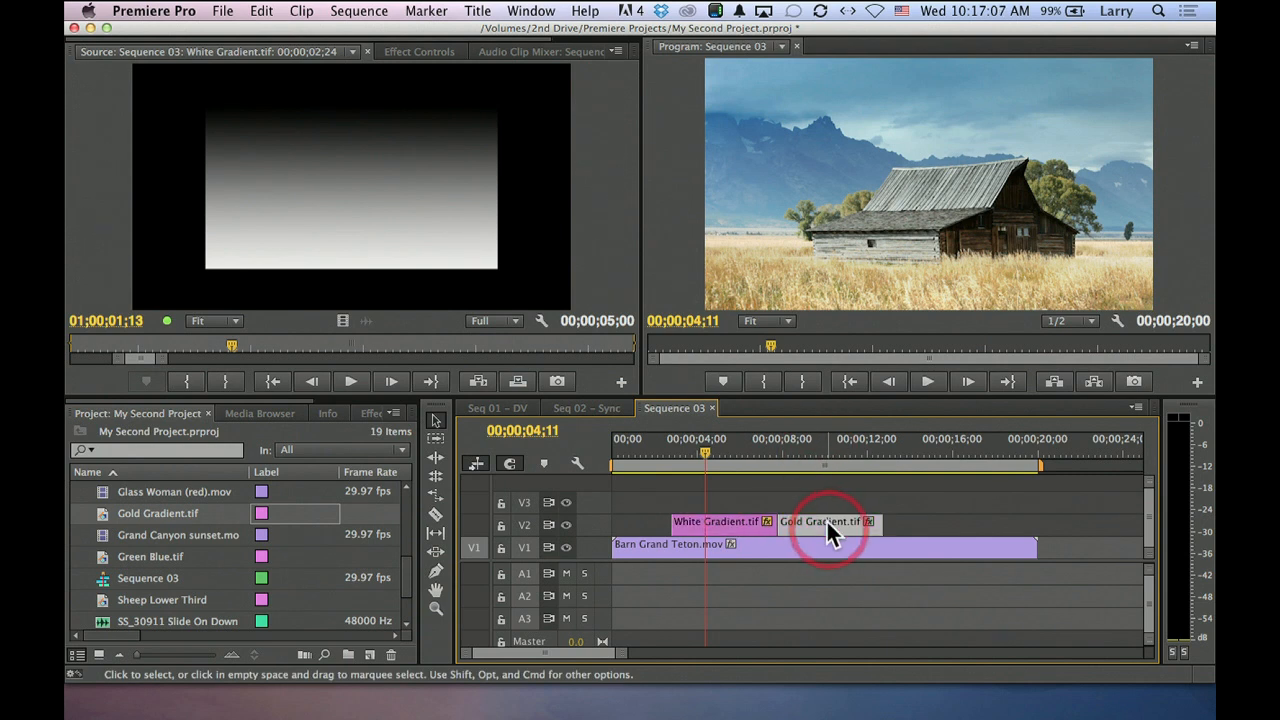
# Select Gold Gradient.tif and set its Opacity blend mode to Overlay.
pyautogui.click(822, 521)
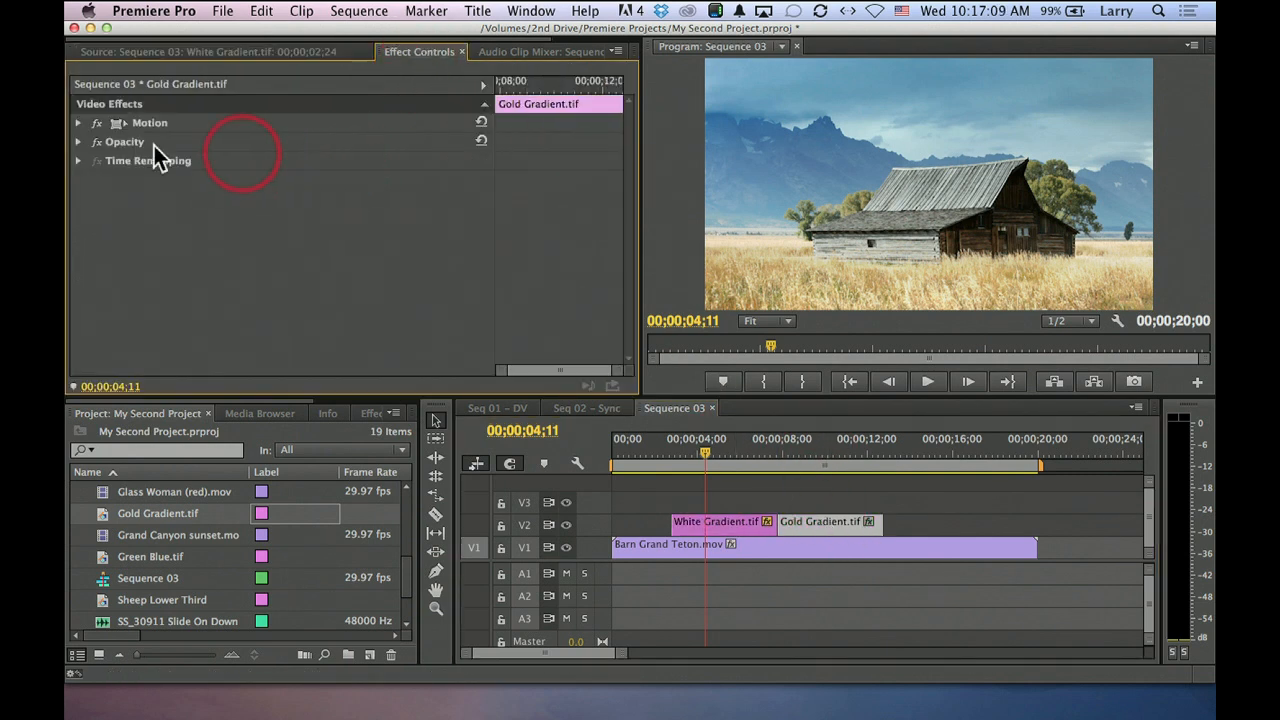
pyautogui.click(78, 122)
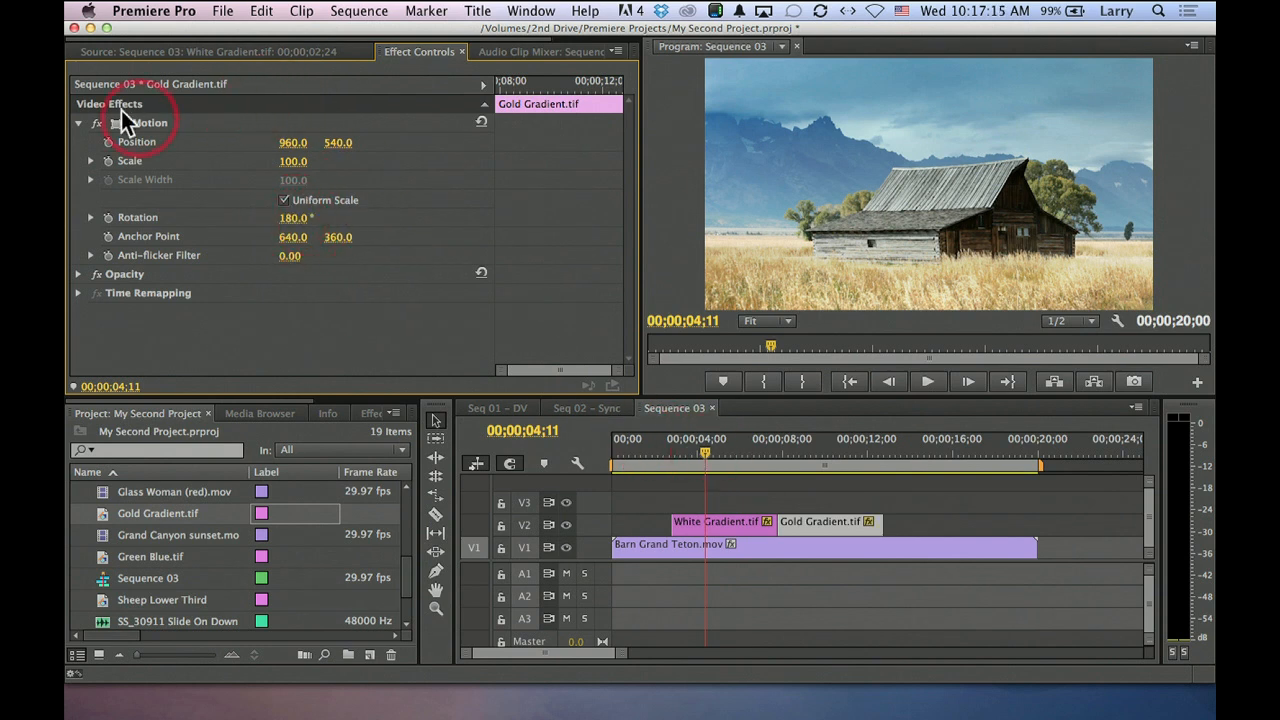
pyautogui.click(78, 122)
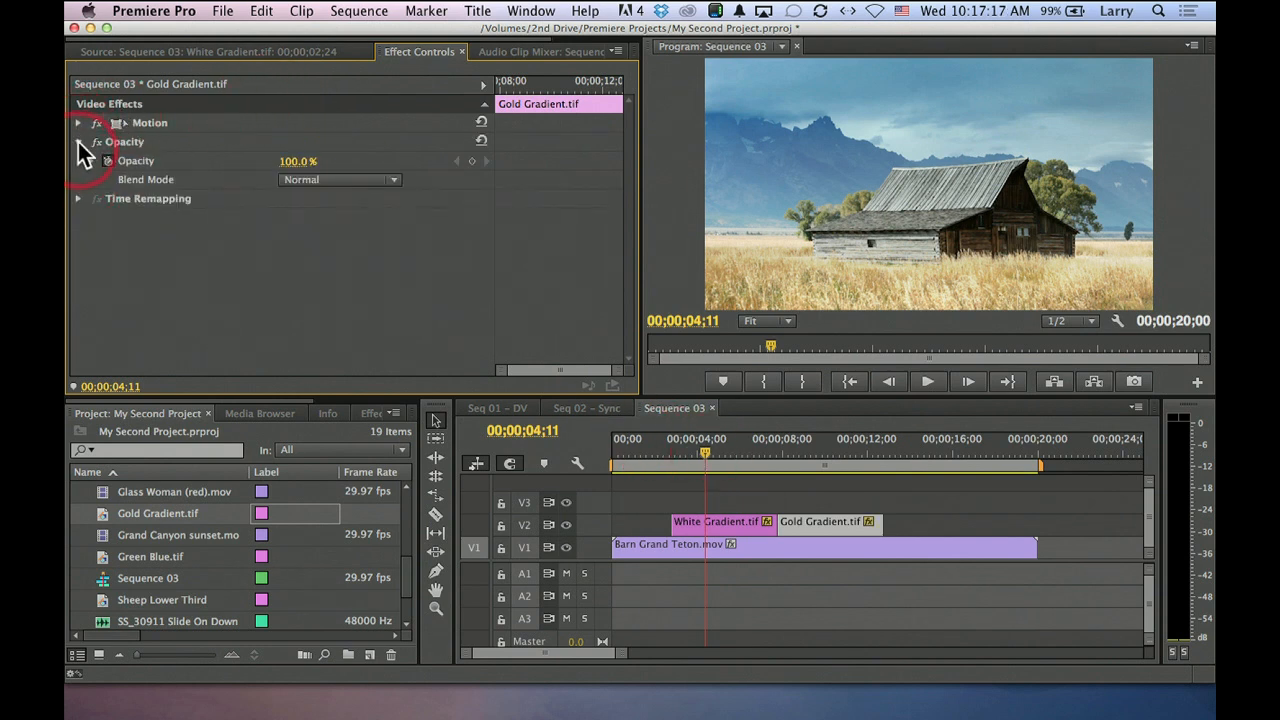
pyautogui.click(339, 179)
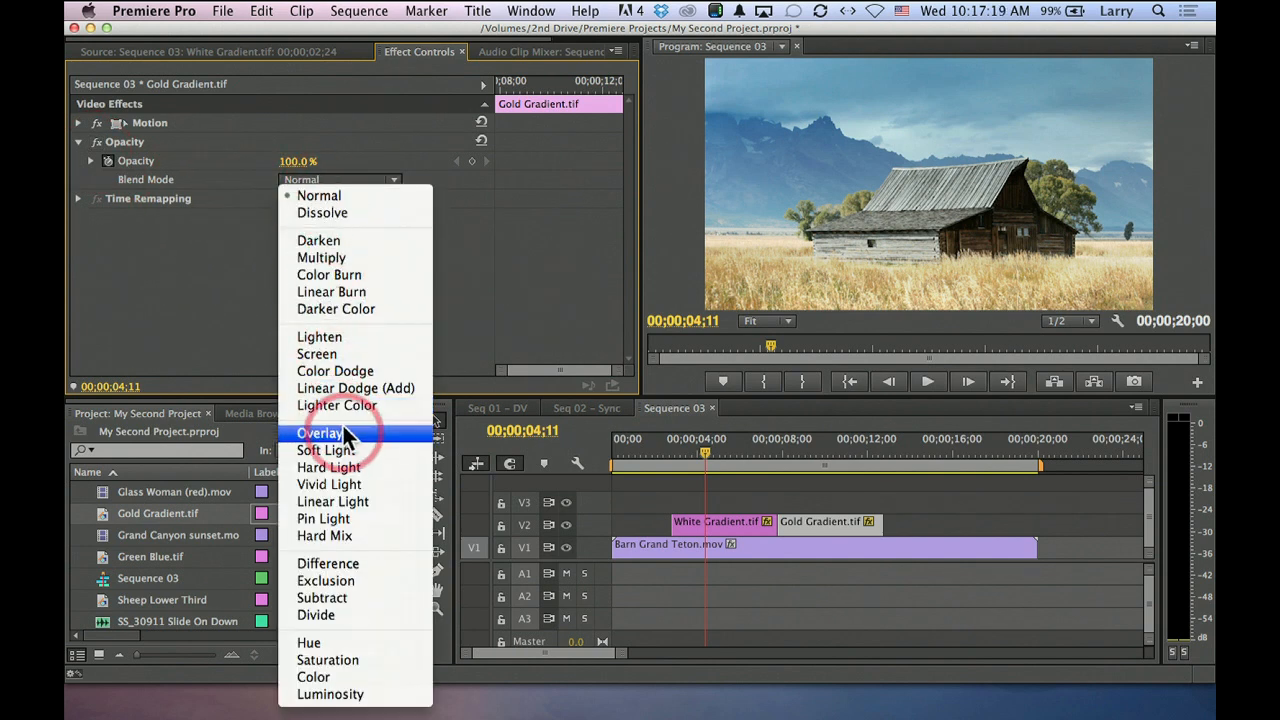
pyautogui.click(320, 433)
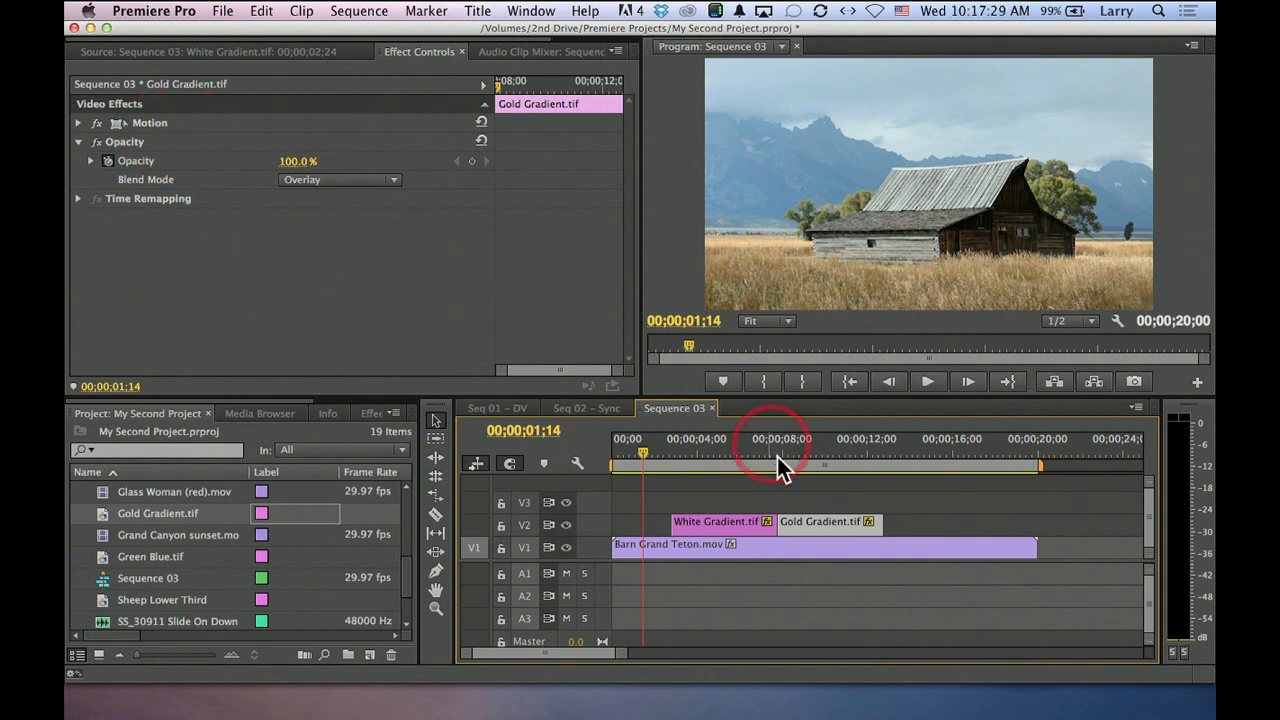
# Switch Gold Gradient.tif's blend mode from Overlay to Soft Light.
pyautogui.click(78, 141)
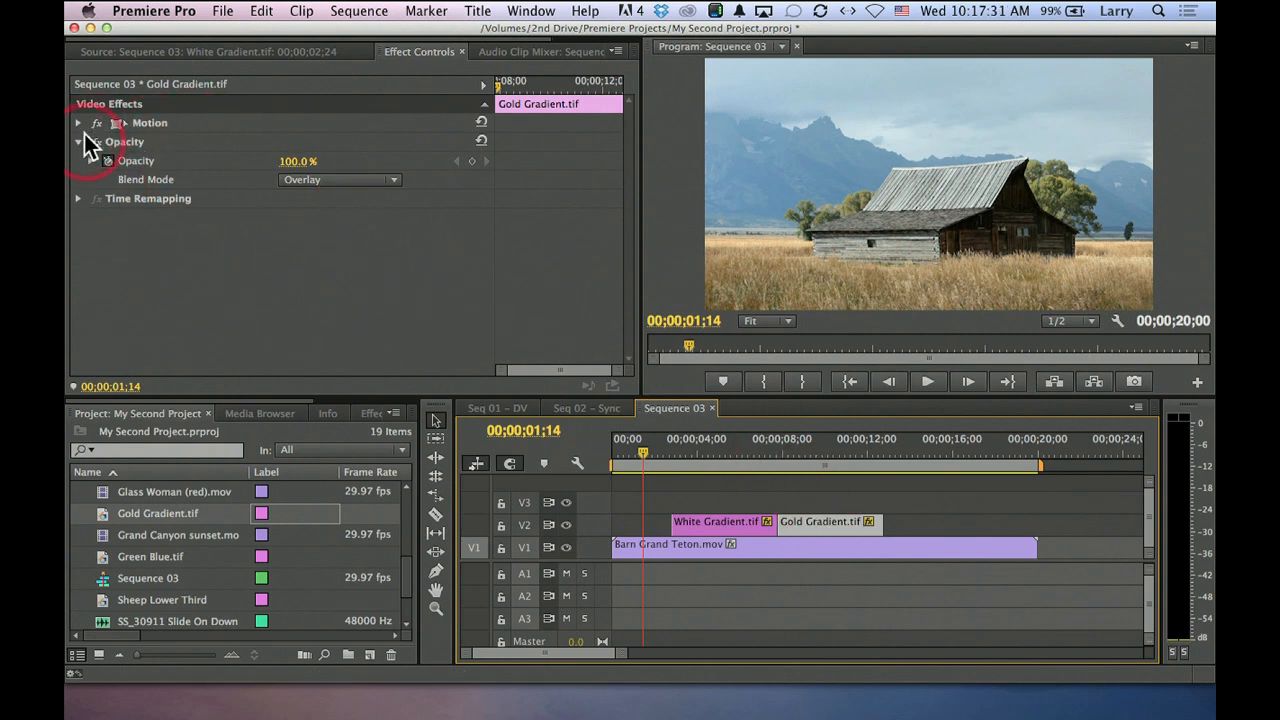
pyautogui.click(78, 122)
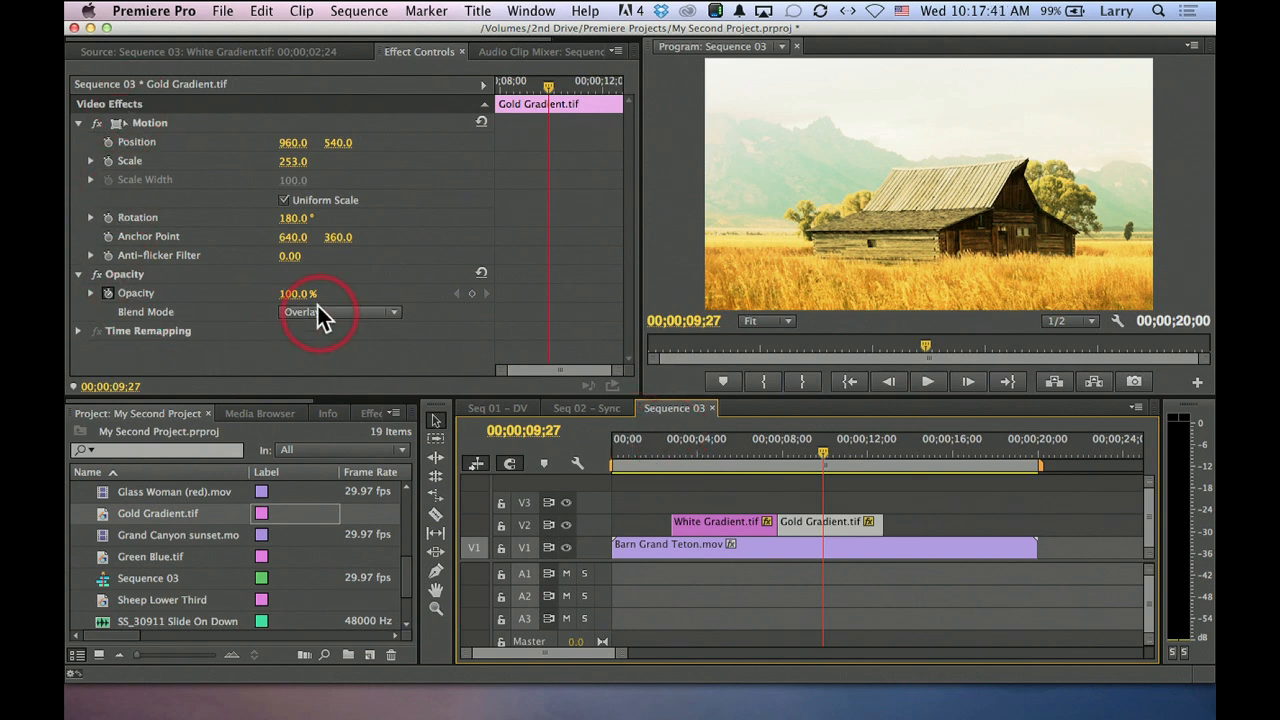
pyautogui.click(340, 311)
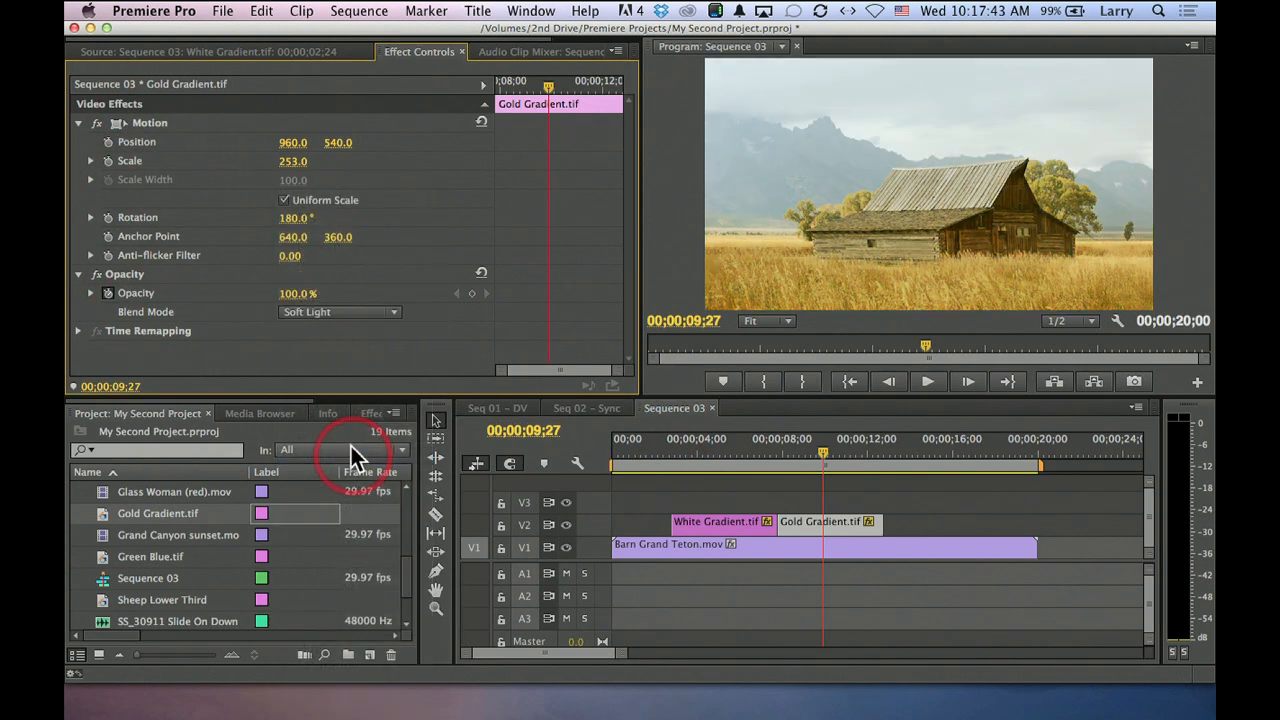